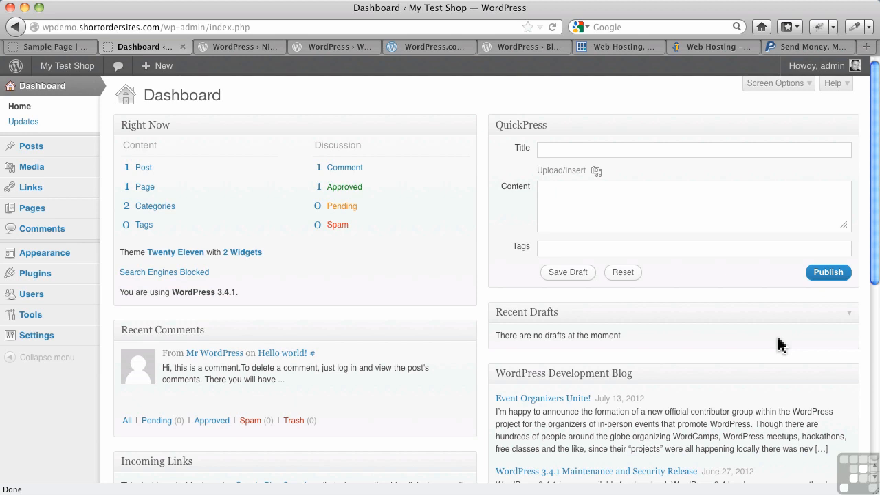
pyautogui.moveTo(653, 245)
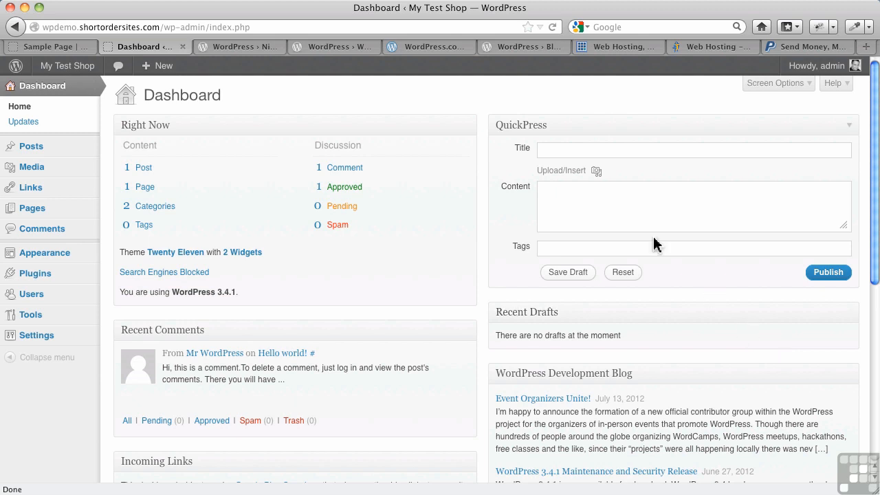
# Show the WordPress.com home page with its free-blog sign-up and Freshly Pressed posts.
pyautogui.click(426, 47)
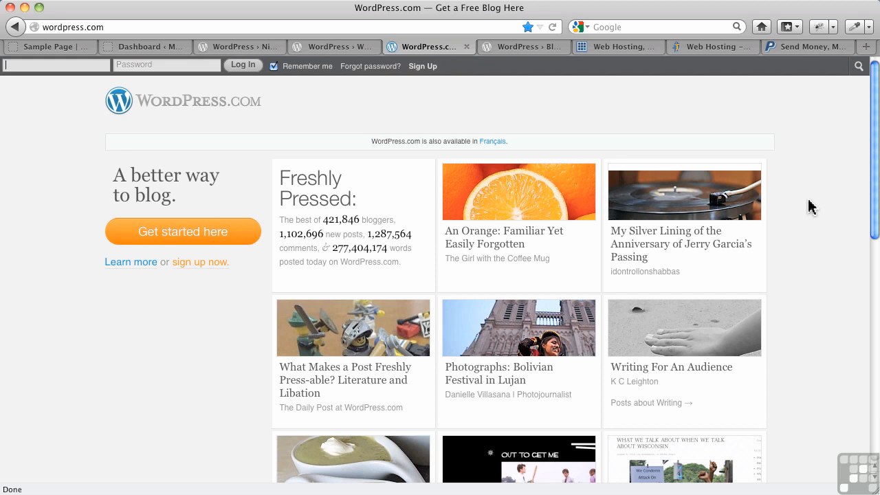
pyautogui.moveTo(490, 61)
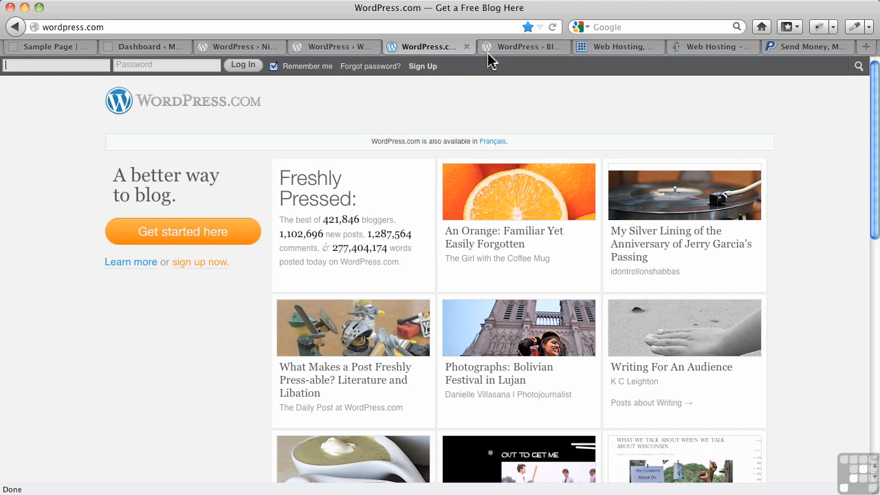
# Show the WordPress.org home page with Download WordPress 3.4.1, then Bluehost's one-click script installs.
pyautogui.click(523, 46)
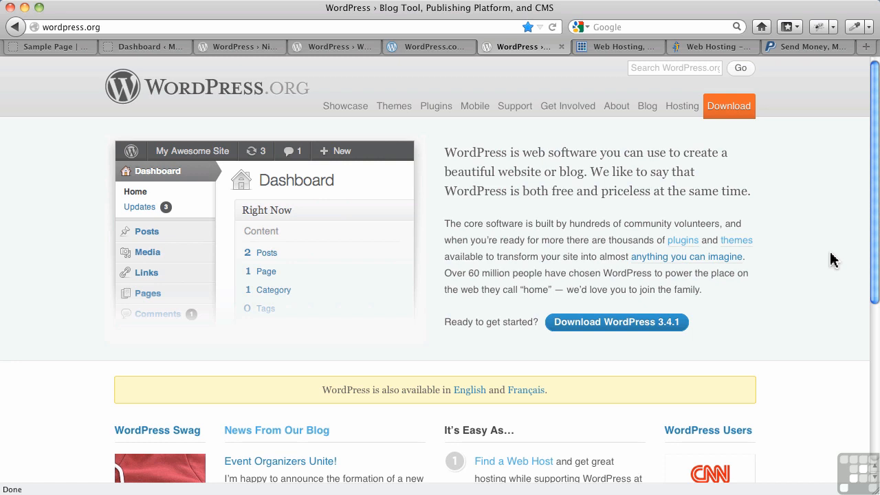
pyautogui.moveTo(653, 136)
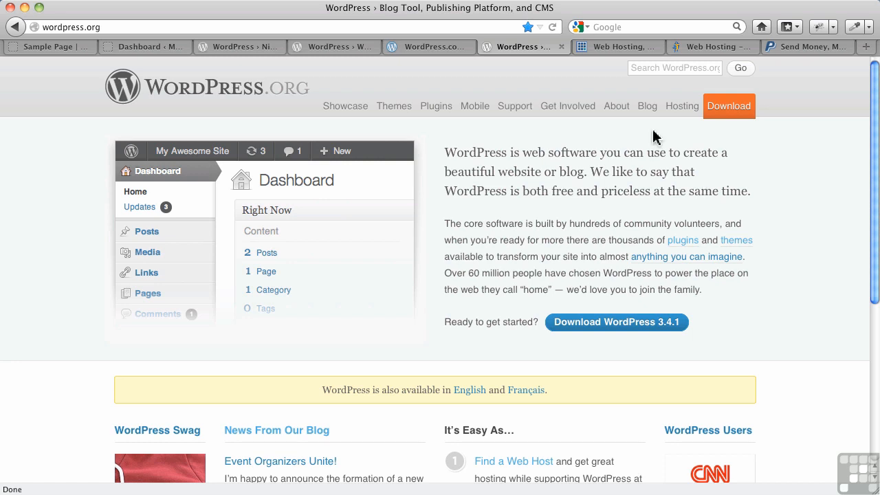
pyautogui.click(616, 47)
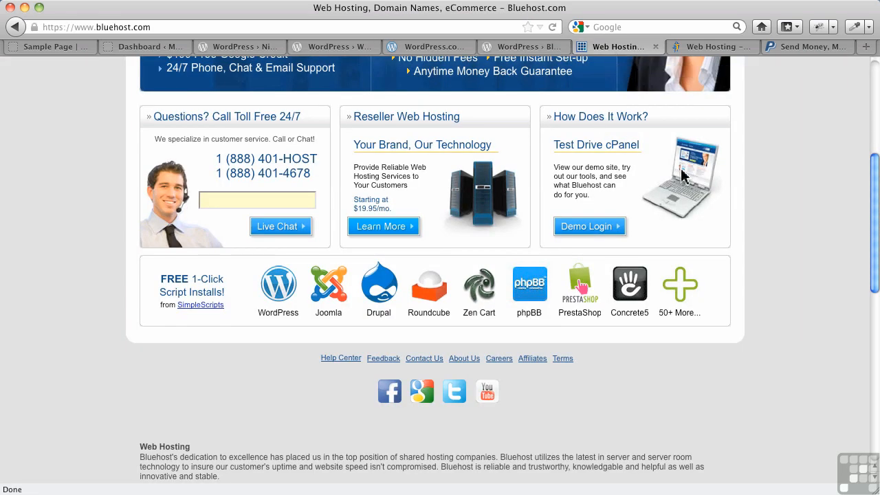
pyautogui.moveTo(685, 77)
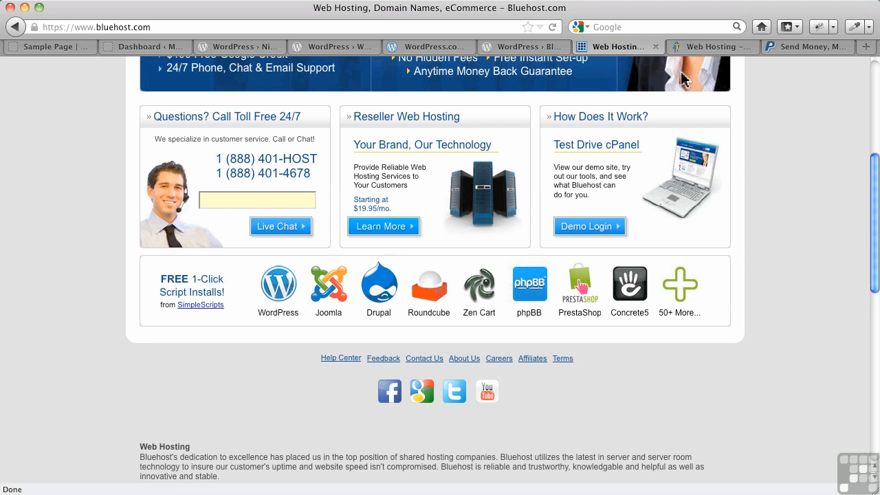
# Show HostGator's WordPress application hosting, then the PayPal Canada home page.
pyautogui.click(713, 46)
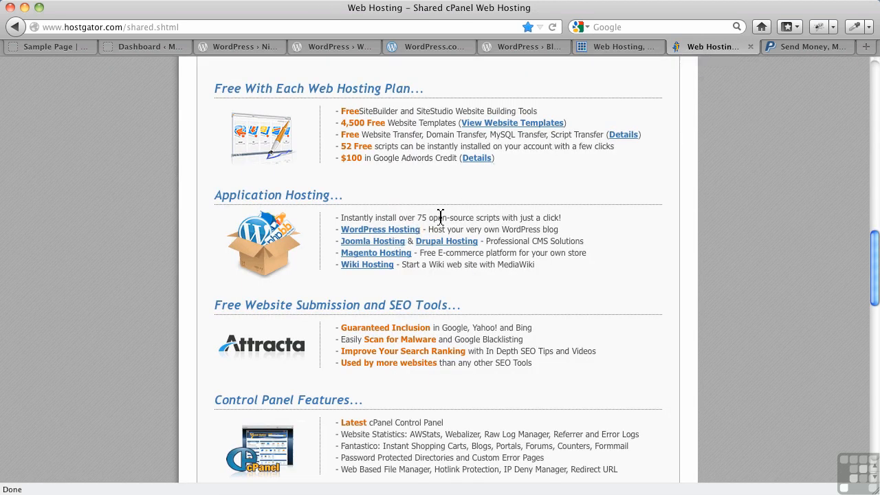
pyautogui.moveTo(471, 222)
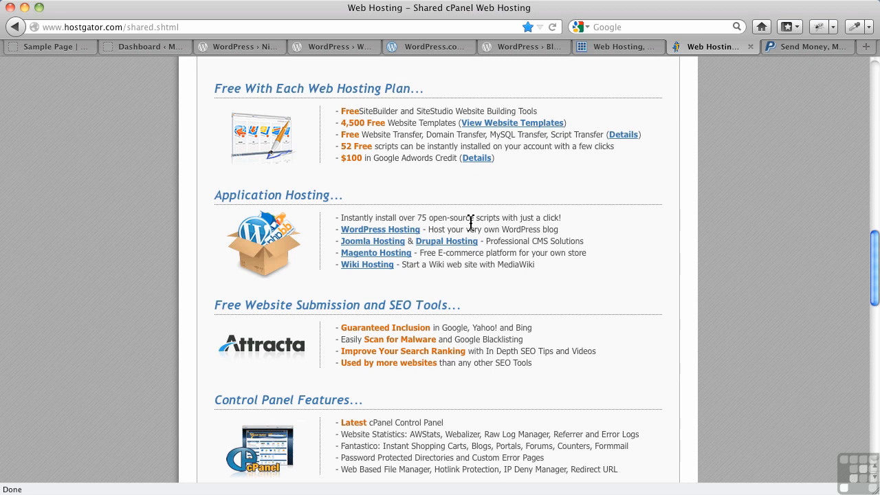
pyautogui.moveTo(740, 187)
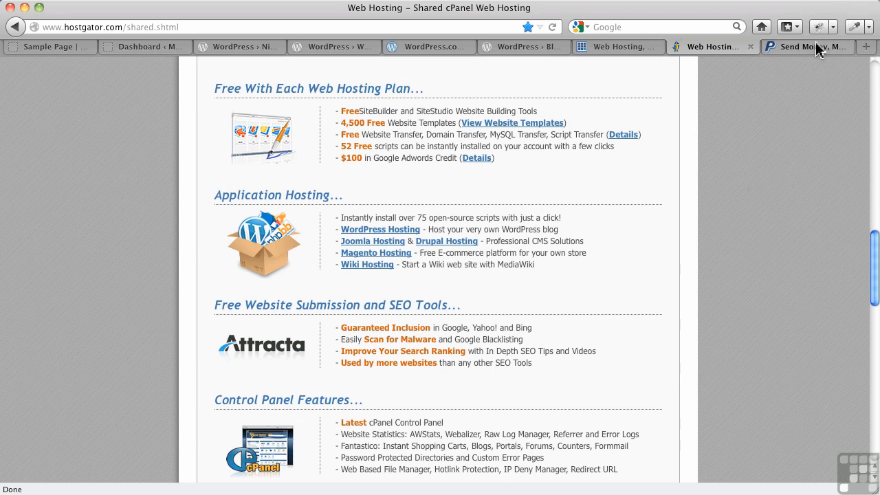
pyautogui.click(805, 47)
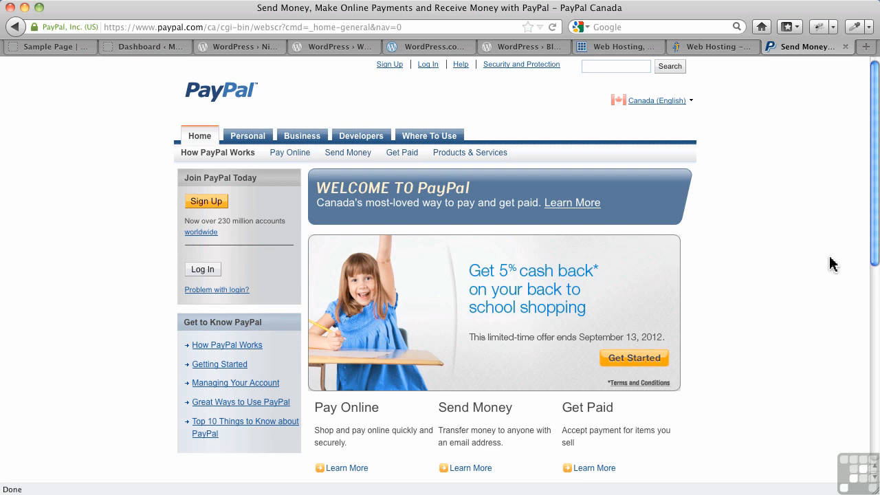